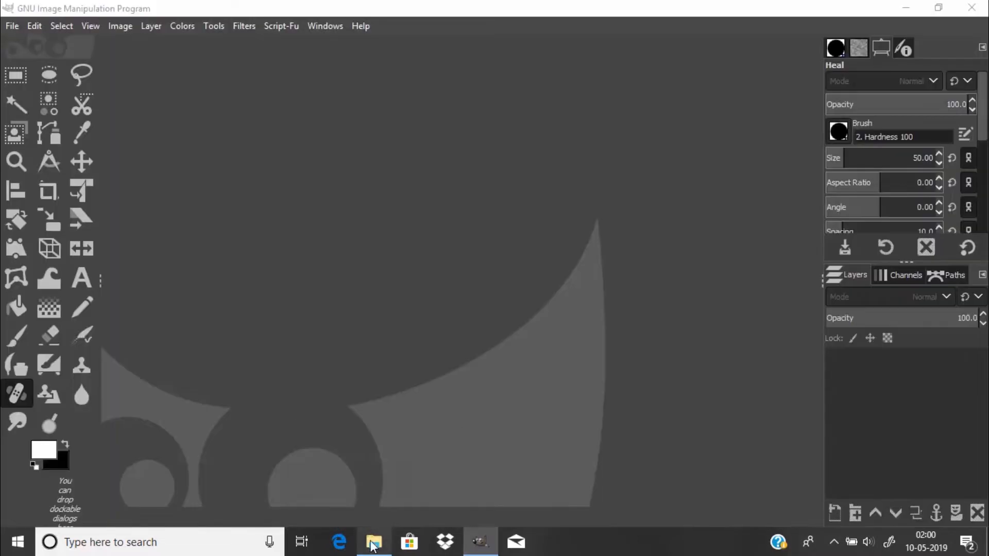
# - Bring D.JPG from the f&D folder into GIMP as an open image
pyautogui.click(374, 541)
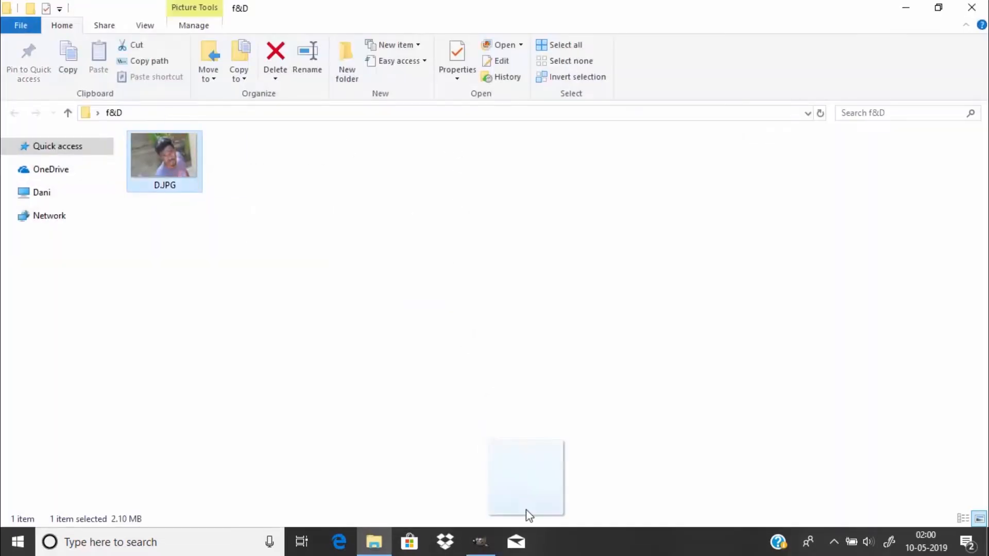
pyautogui.click(480, 542)
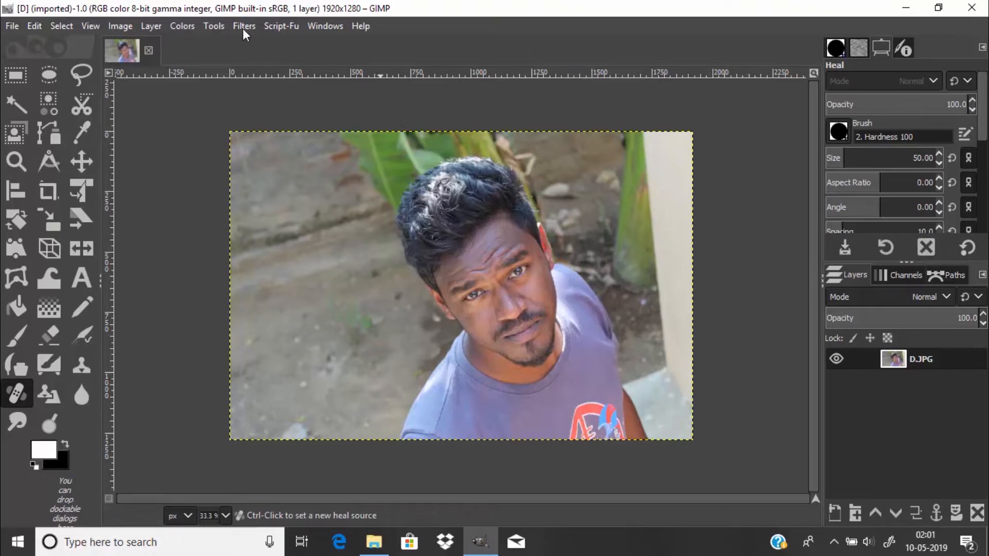
# - Launch G'MIC-Qt from Filters and select Color Presets in the Colors group
pyautogui.click(244, 26)
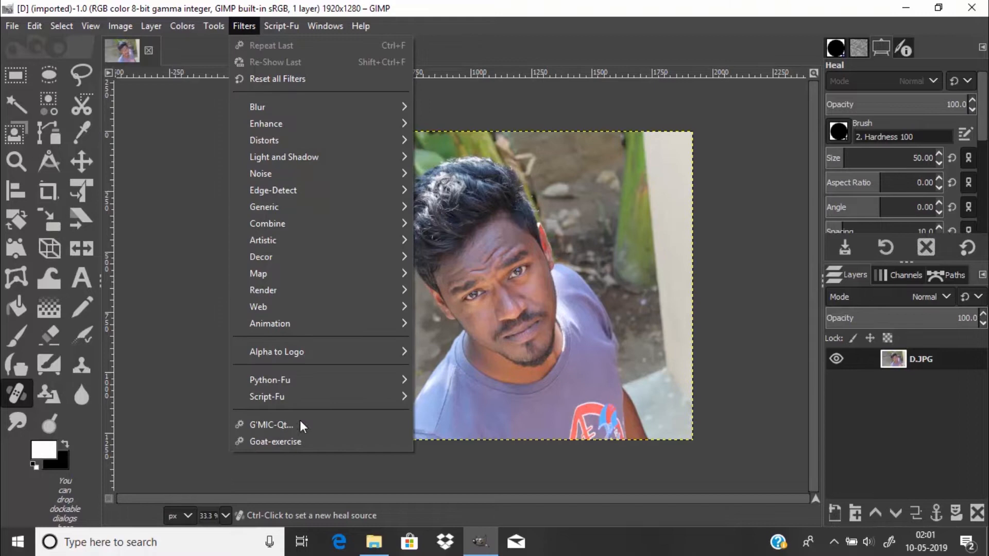
pyautogui.click(271, 425)
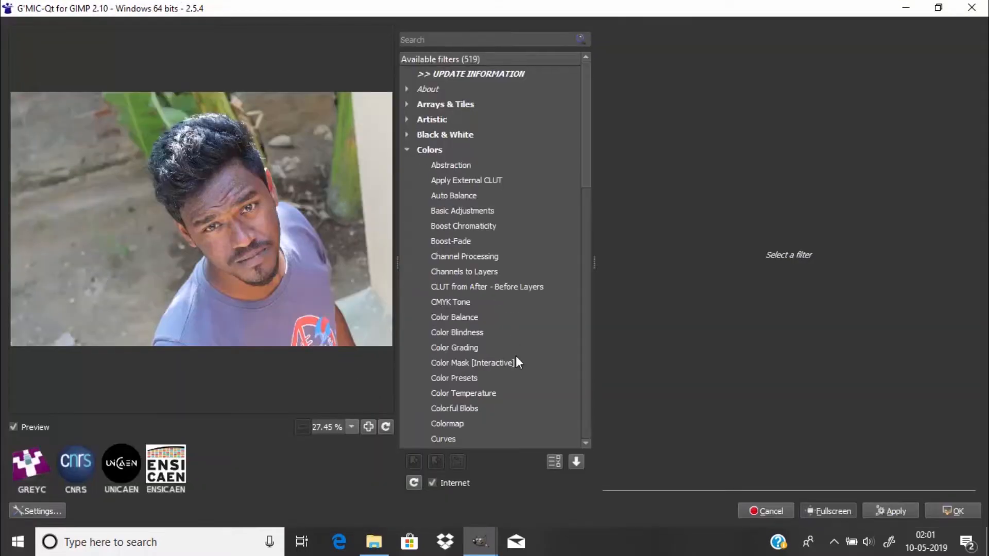
pyautogui.scroll(-3)
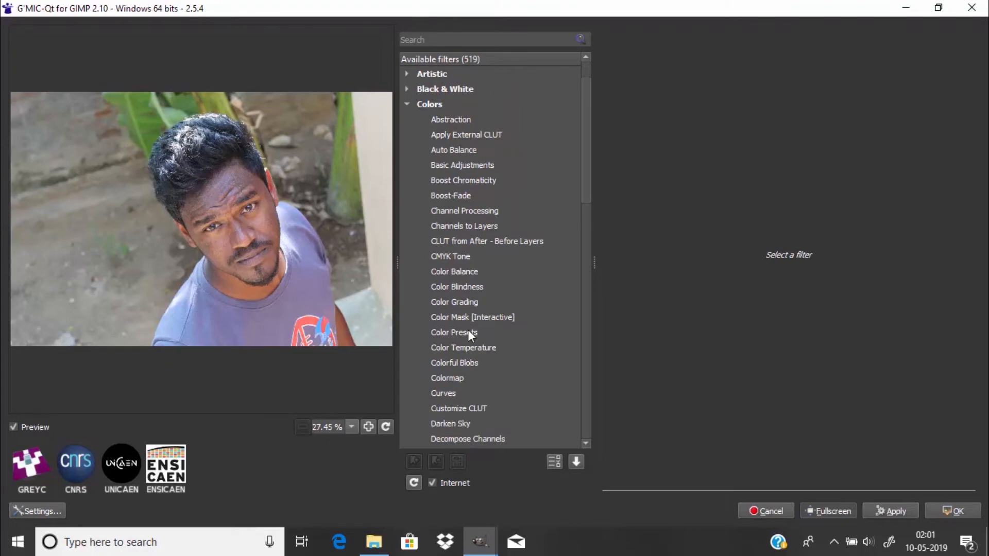
pyautogui.click(453, 332)
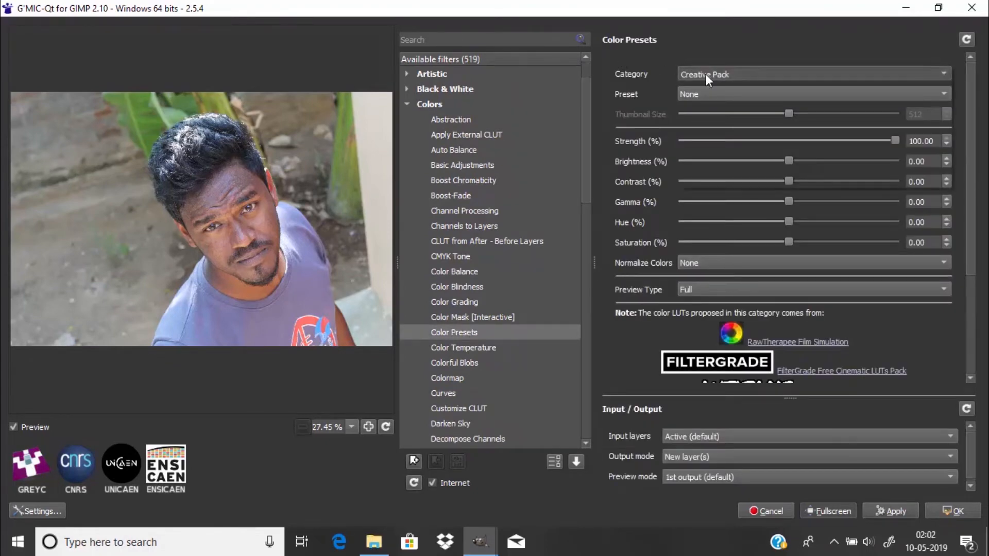
# - Browse the preset categories and try the Creative Pack Bleach Bypass 2 look
pyautogui.click(812, 74)
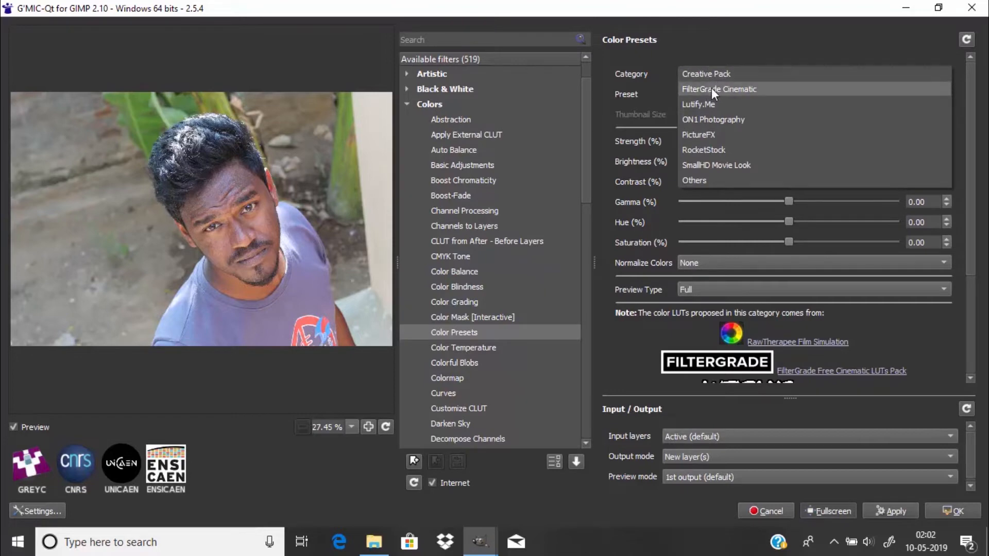
pyautogui.moveTo(711, 105)
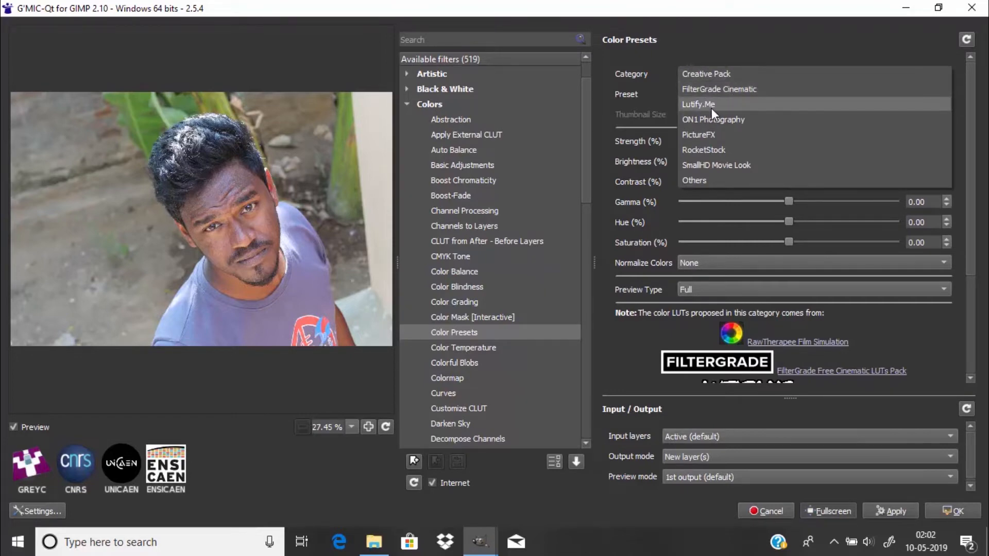
pyautogui.moveTo(698, 134)
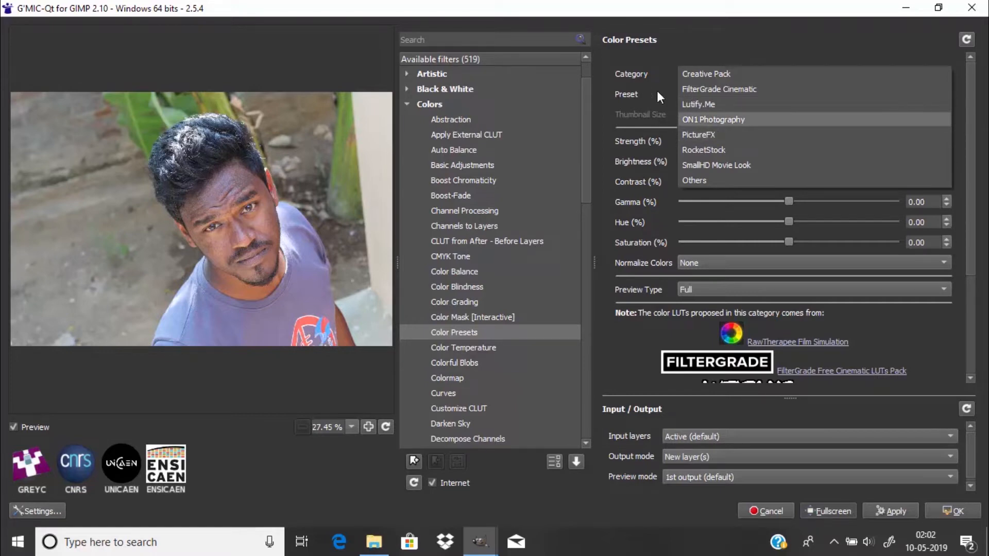
pyautogui.click(705, 74)
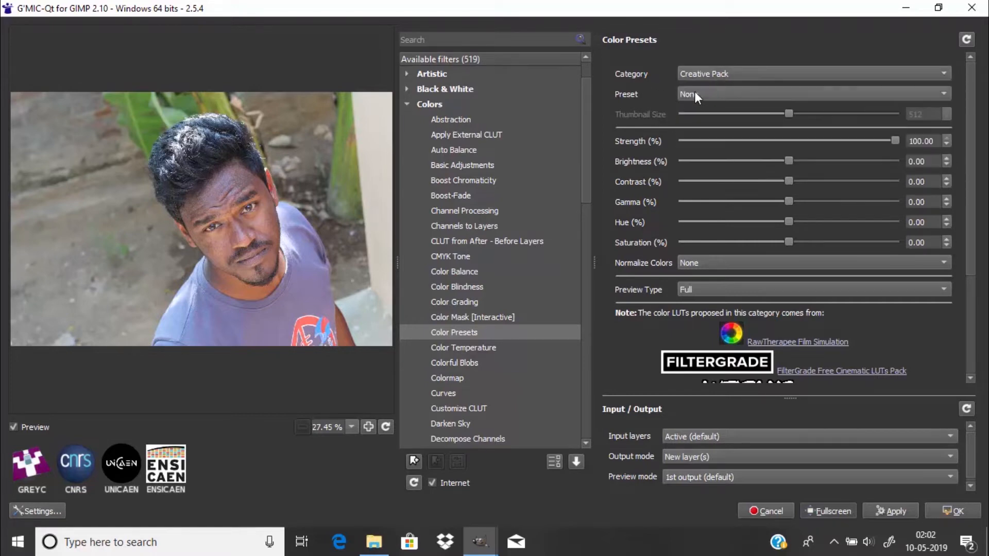
pyautogui.click(814, 93)
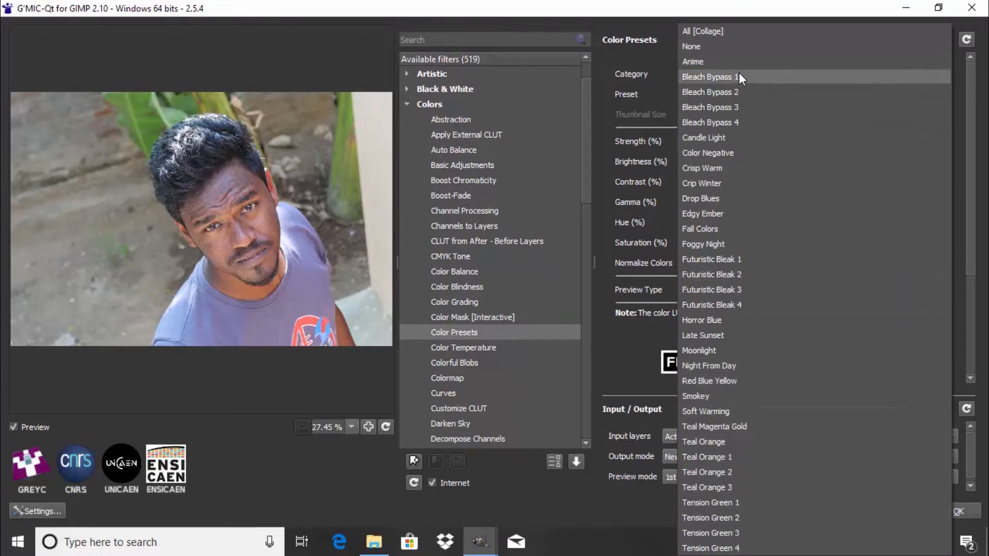
pyautogui.click(710, 91)
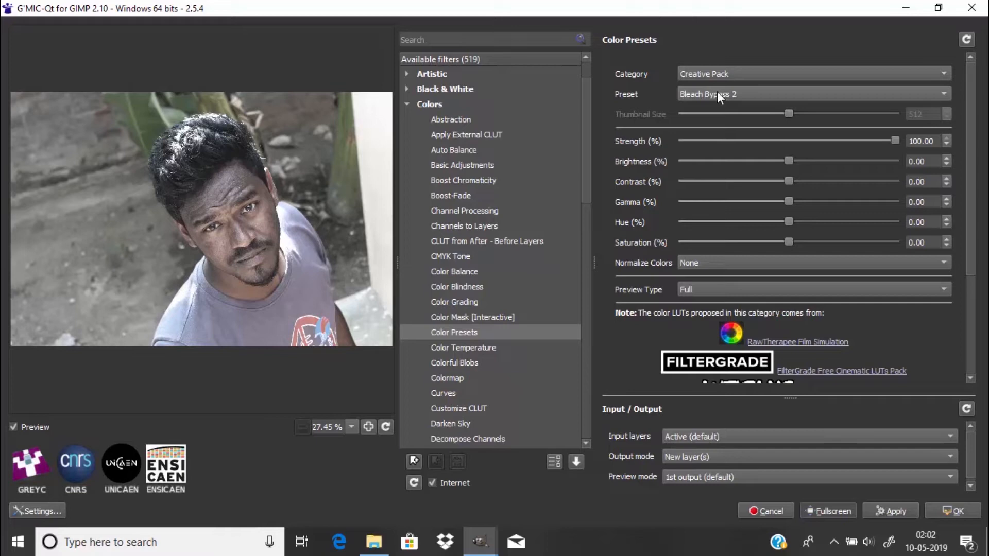
pyautogui.click(813, 73)
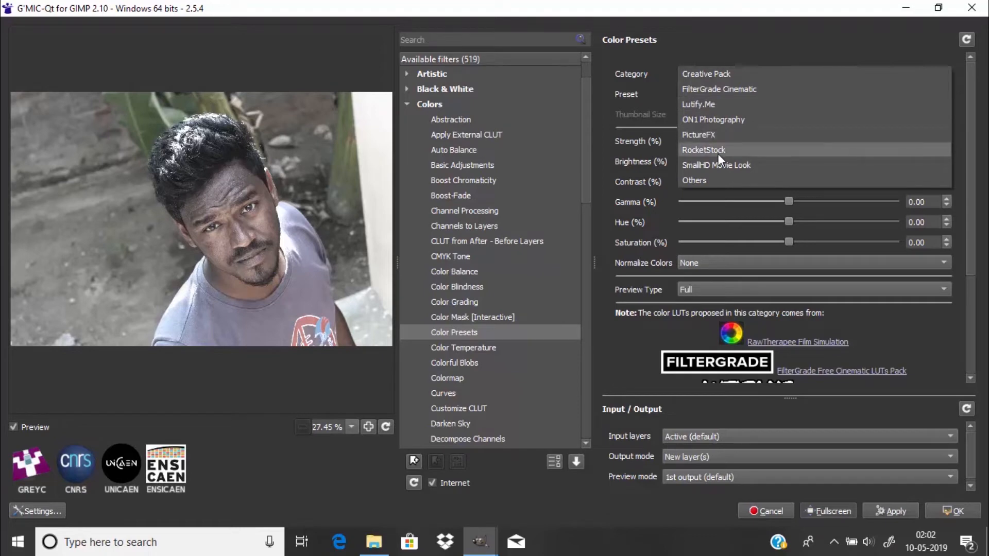
pyautogui.click(704, 150)
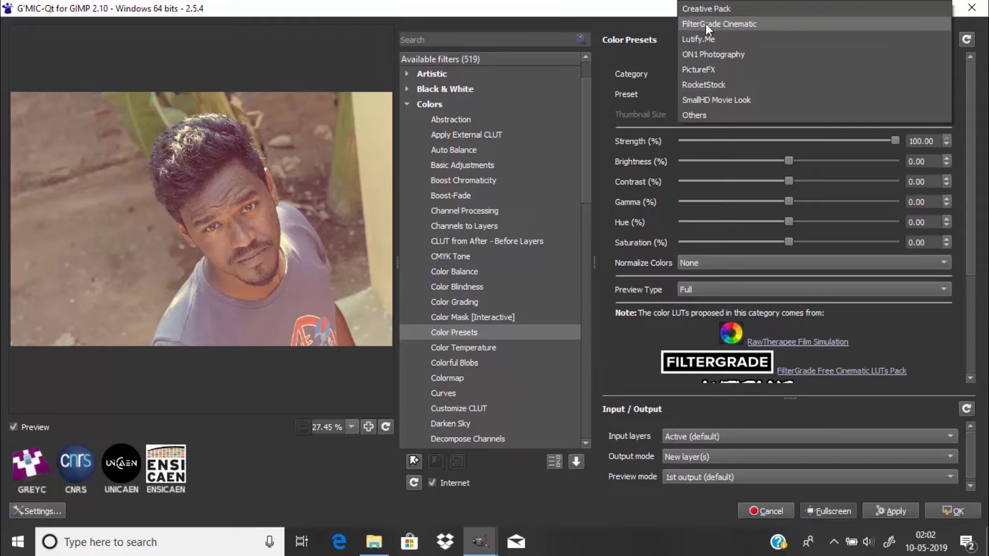
# - Choose FilterGrade Cinematic and settle on the Cine Teal Orange 2 preset
pyautogui.click(719, 24)
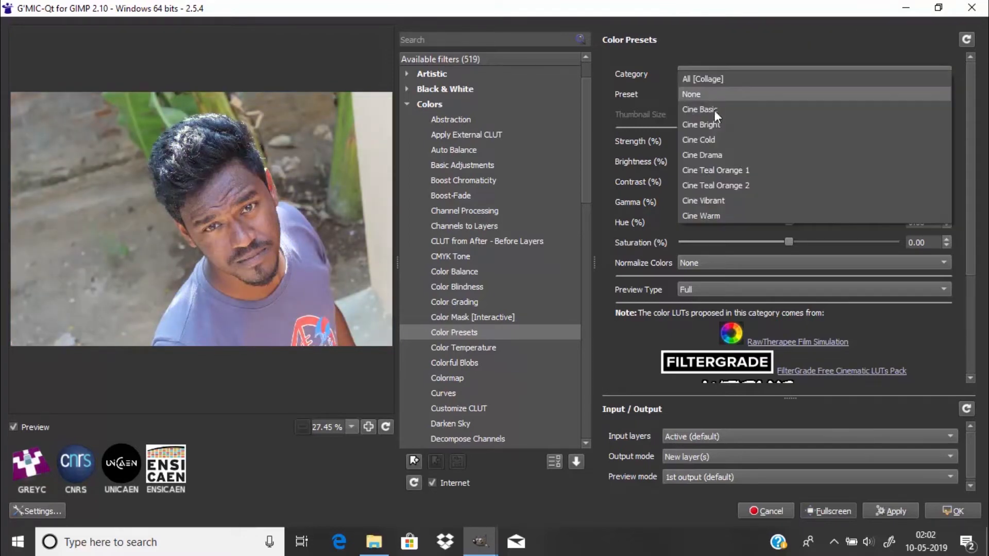
pyautogui.click(716, 170)
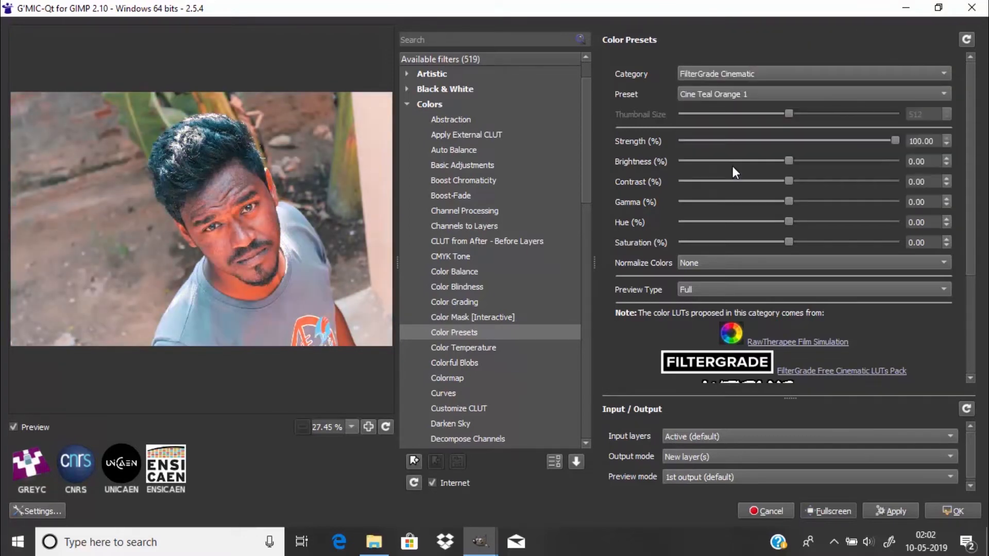
pyautogui.click(813, 94)
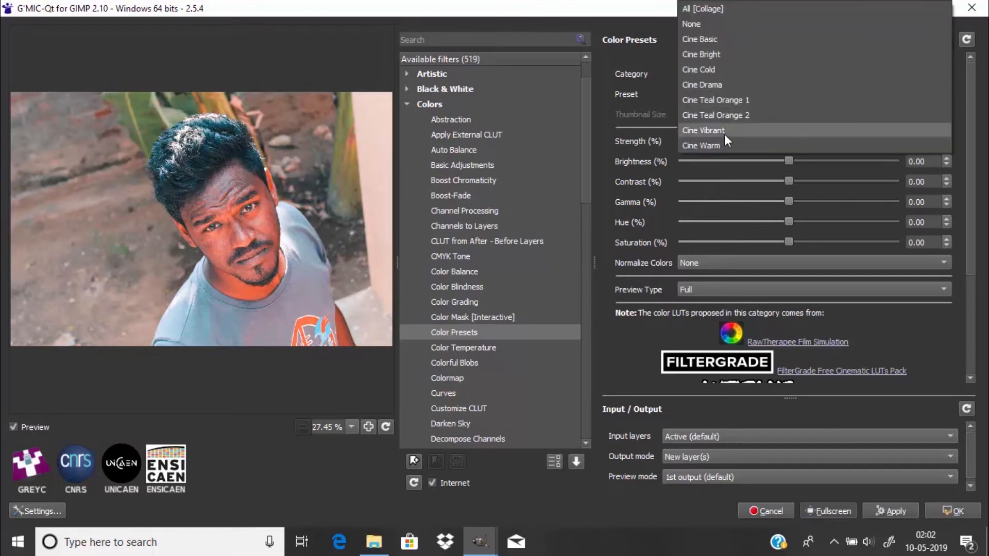
pyautogui.click(715, 114)
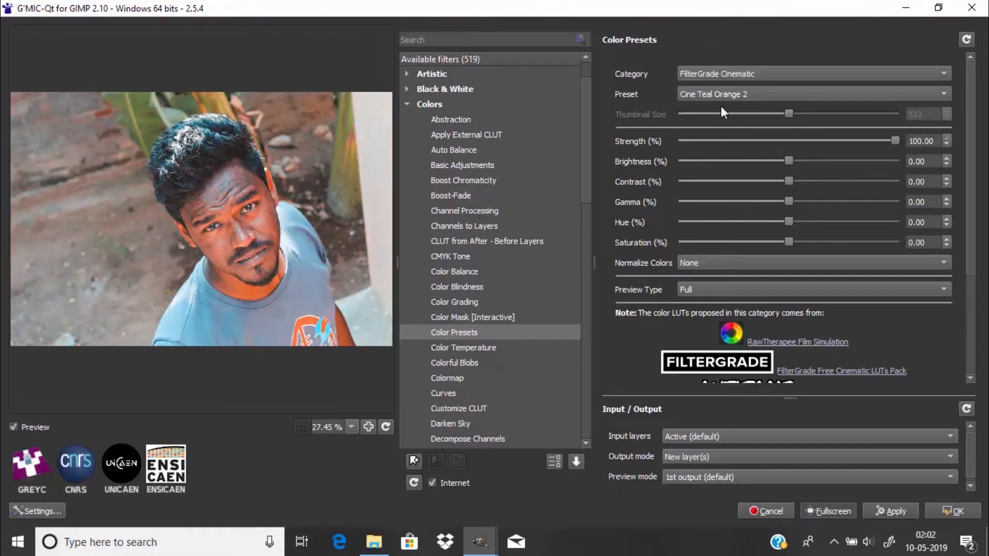
pyautogui.moveTo(765, 120)
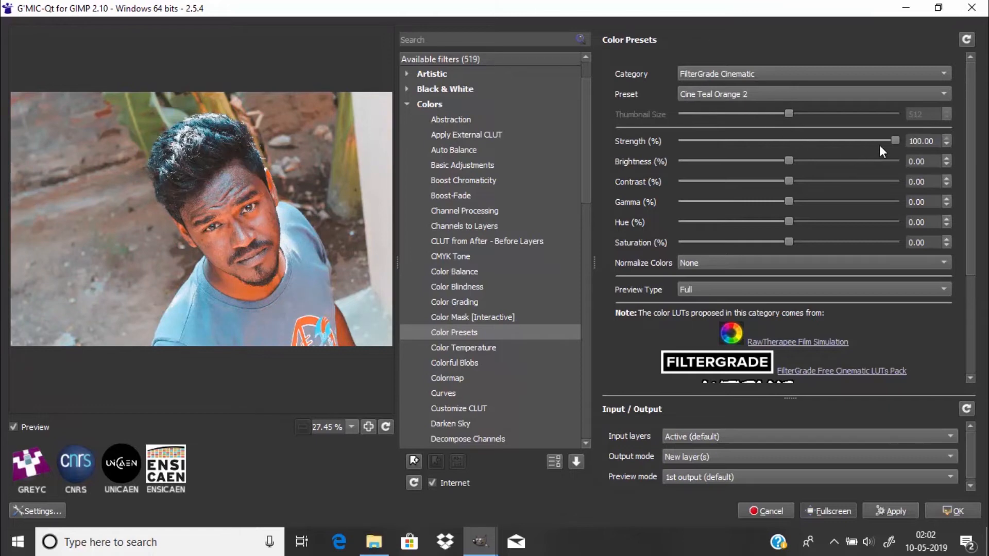
# - Experiment with the Strength slider and leave it at 80 percent
pyautogui.moveTo(895, 141); pyautogui.dragTo(845, 141)
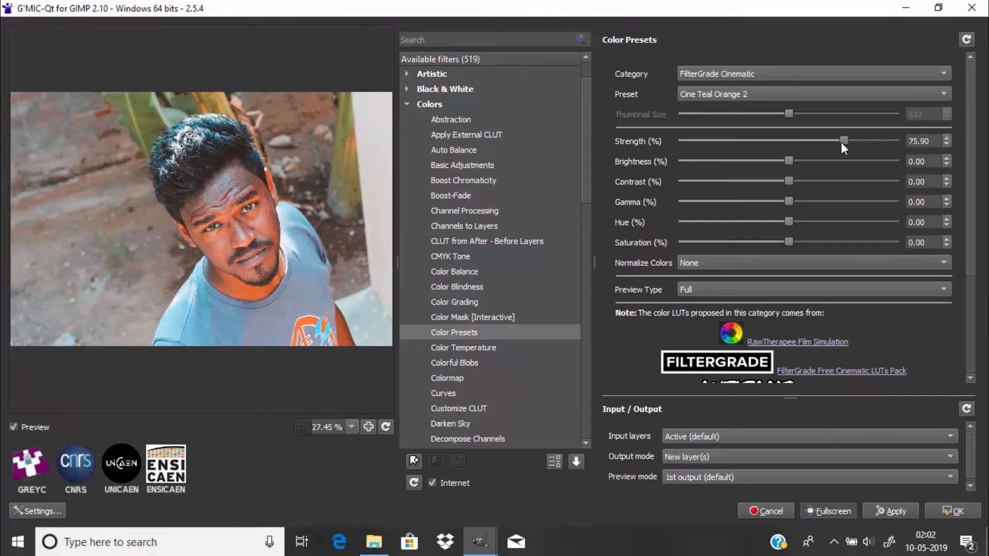
pyautogui.moveTo(844, 141); pyautogui.dragTo(813, 141)
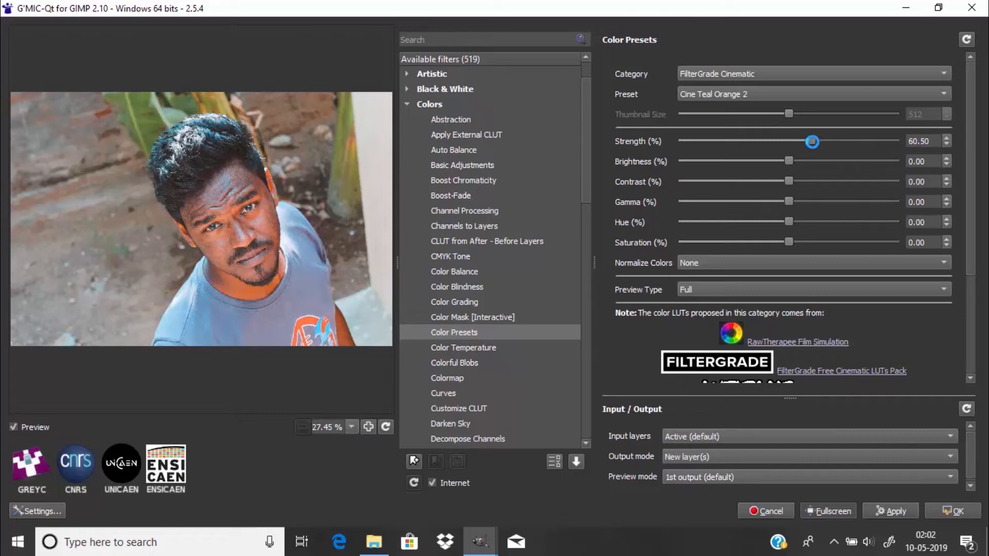
pyautogui.moveTo(812, 141); pyautogui.dragTo(855, 141)
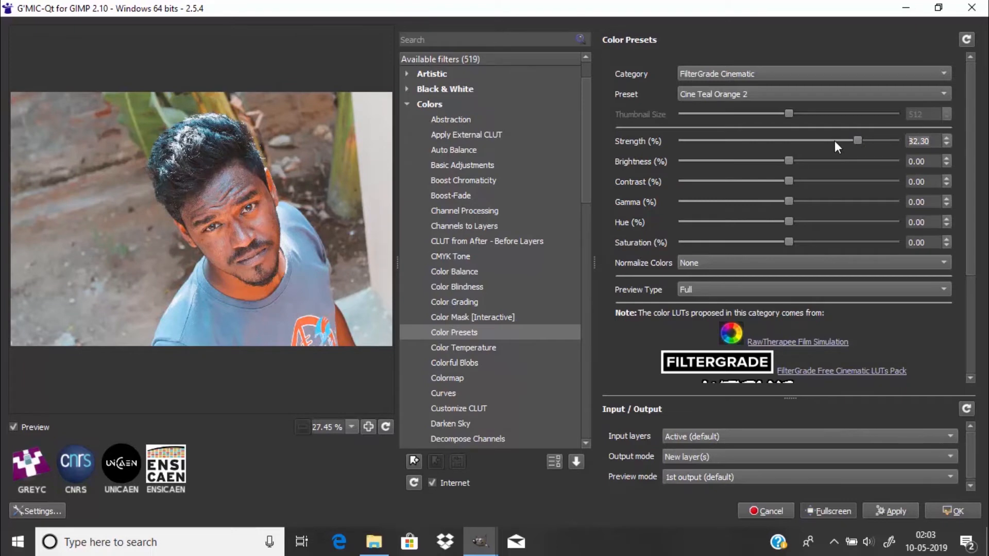
pyautogui.moveTo(858, 141); pyautogui.dragTo(698, 141)
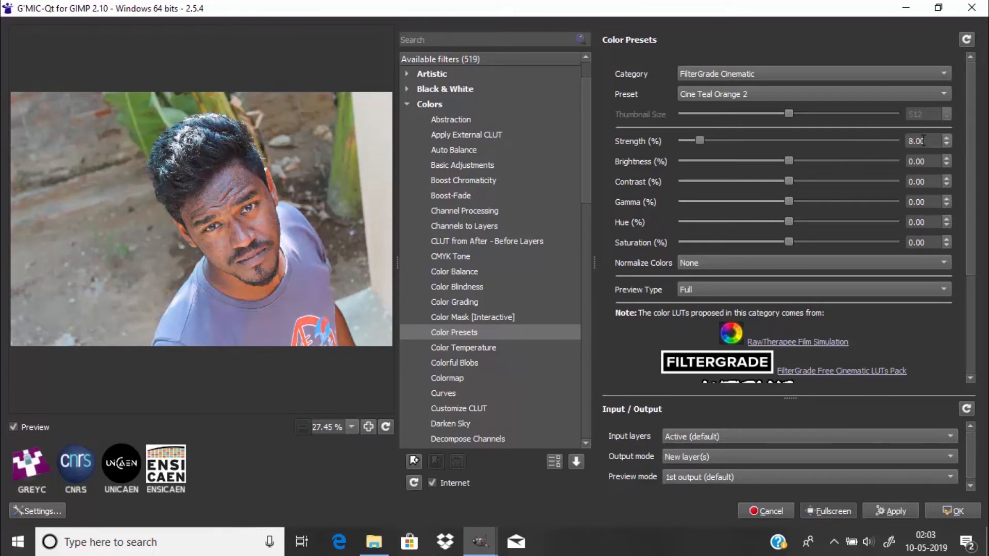
pyautogui.moveTo(698, 140); pyautogui.dragTo(852, 140)
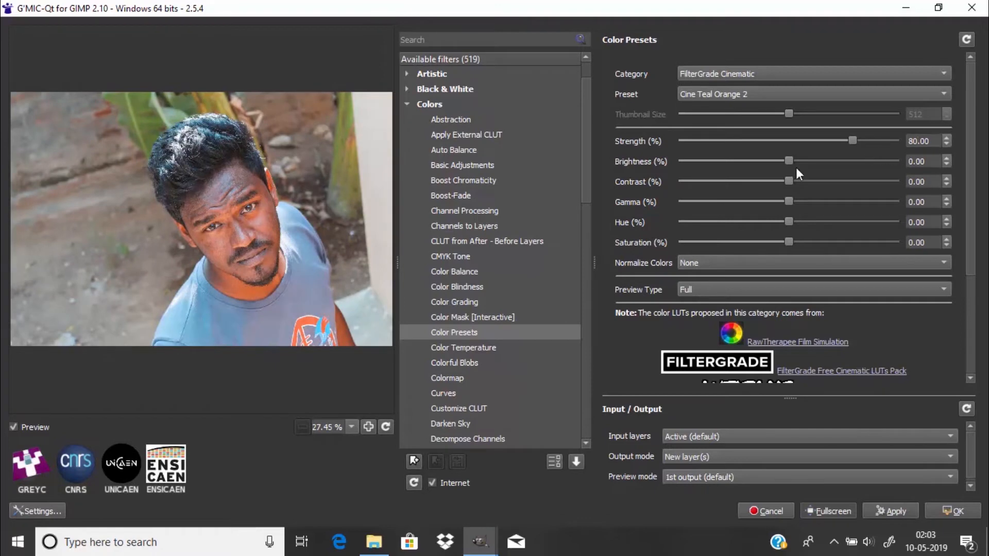
pyautogui.moveTo(789, 165)
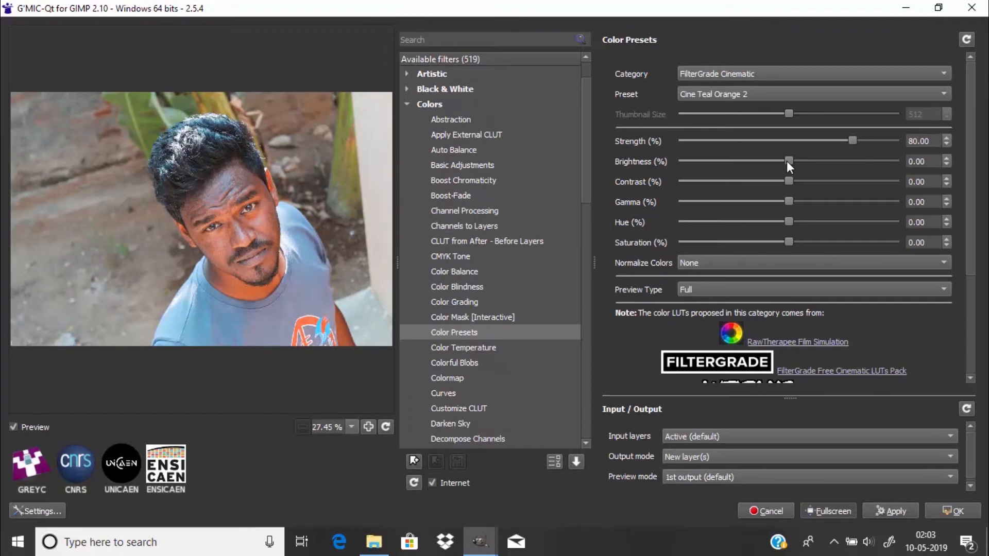
# - Return Brightness to 0 and set Contrast to 7.4
pyautogui.moveTo(788, 162); pyautogui.dragTo(818, 161)
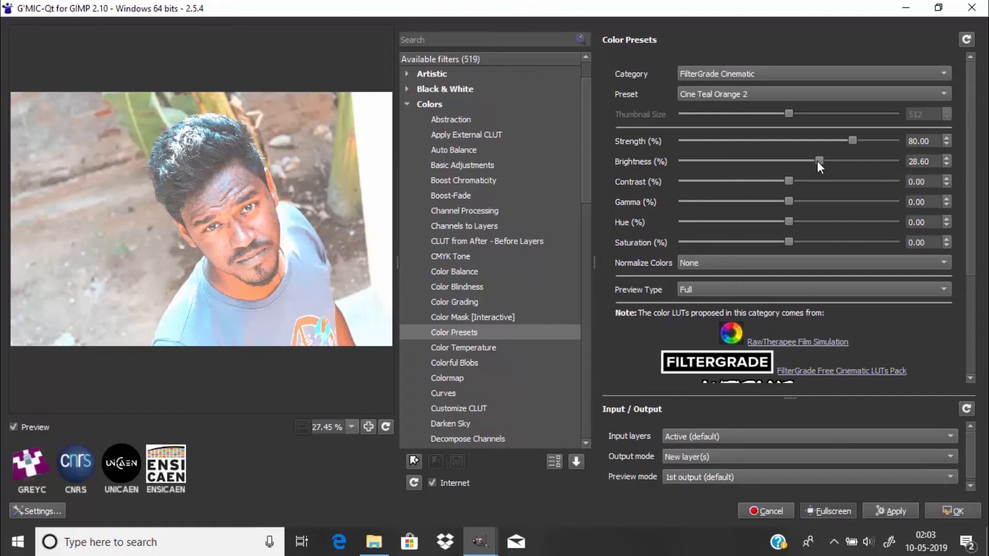
pyautogui.moveTo(843, 168)
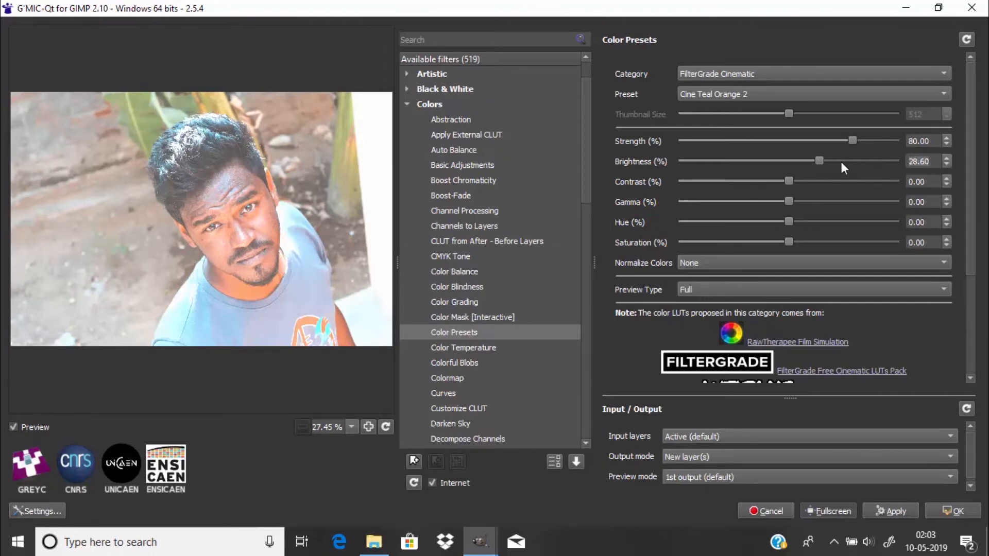
pyautogui.moveTo(819, 161); pyautogui.dragTo(788, 160)
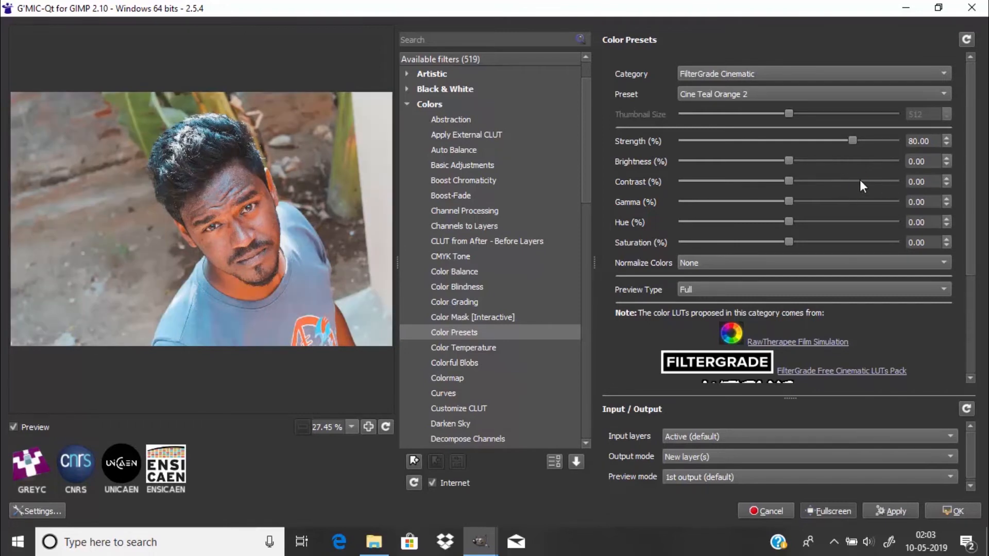
pyautogui.moveTo(787, 181); pyautogui.dragTo(811, 181)
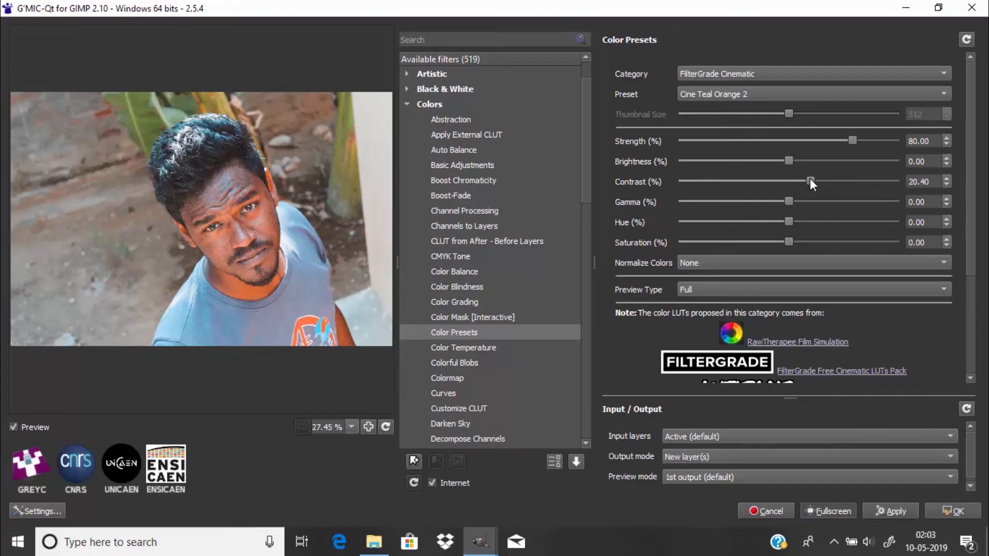
pyautogui.moveTo(810, 181); pyautogui.dragTo(797, 182)
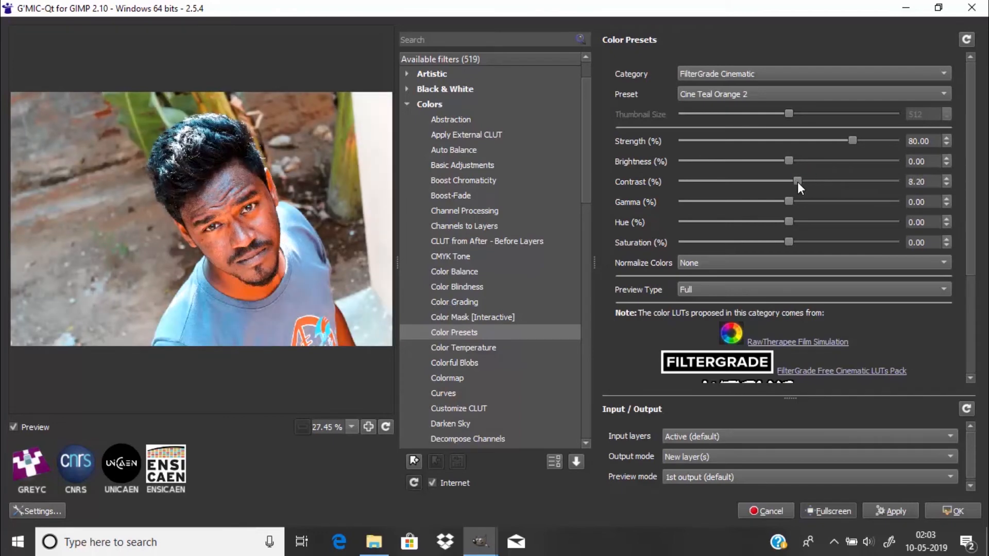
pyautogui.moveTo(797, 182); pyautogui.dragTo(796, 181)
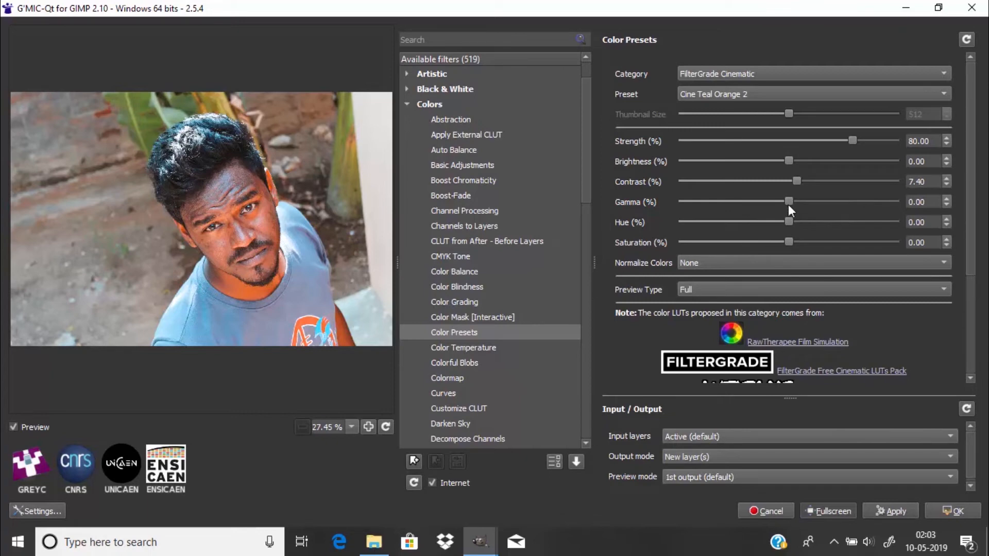
pyautogui.moveTo(790, 234)
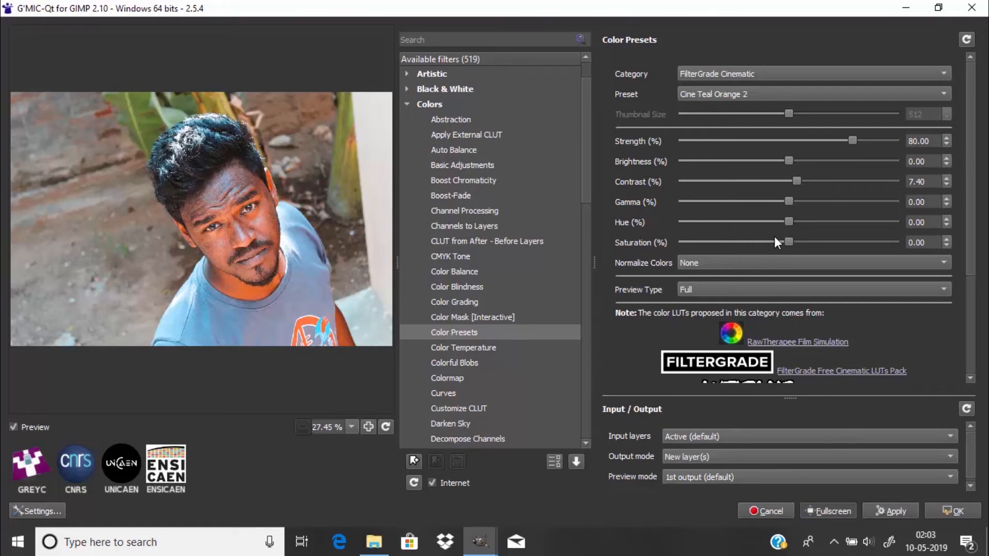
# - Compare with a Forward Horizontal split preview, return to Full, and keep output as New layer(s)
pyautogui.click(812, 289)
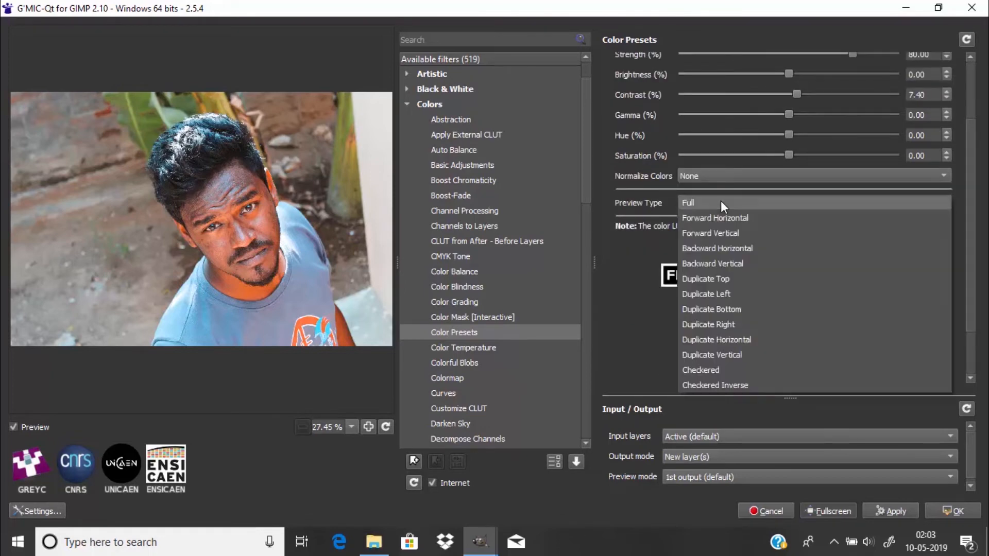
pyautogui.click(714, 218)
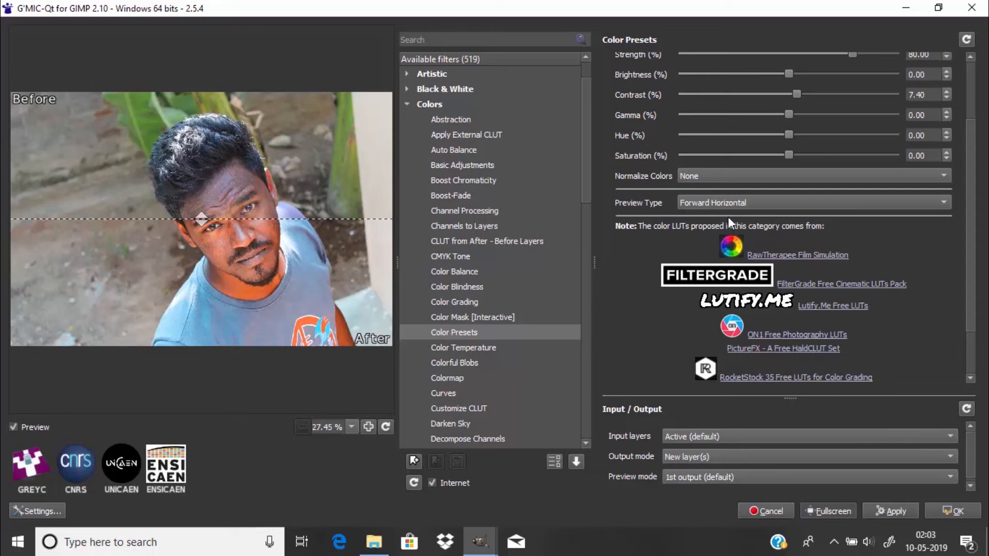
pyautogui.click(813, 202)
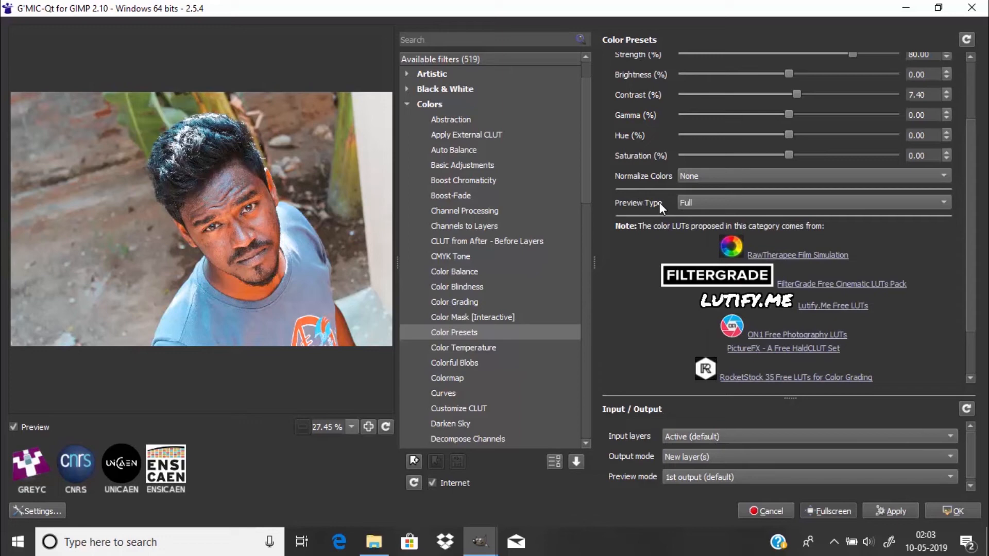
pyautogui.moveTo(704, 451)
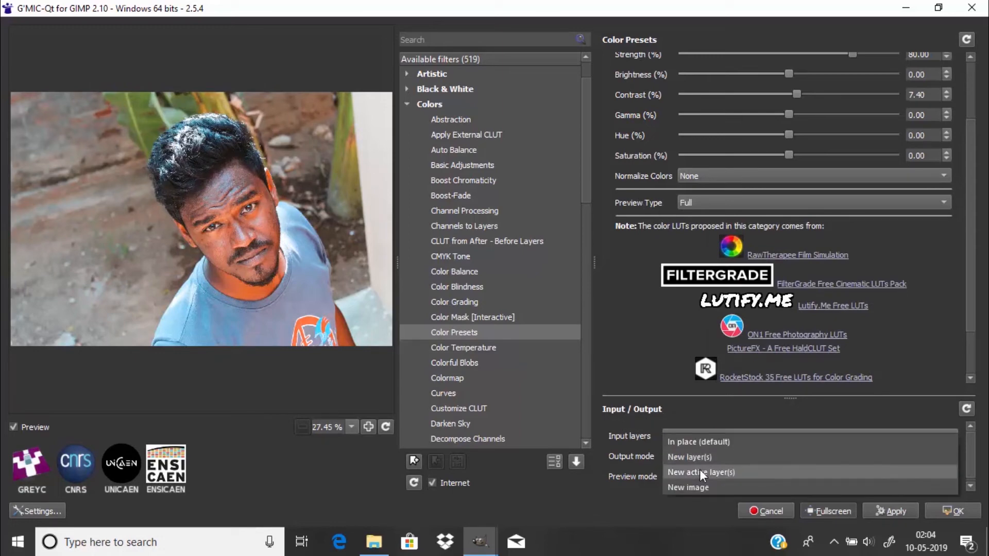
pyautogui.click(700, 473)
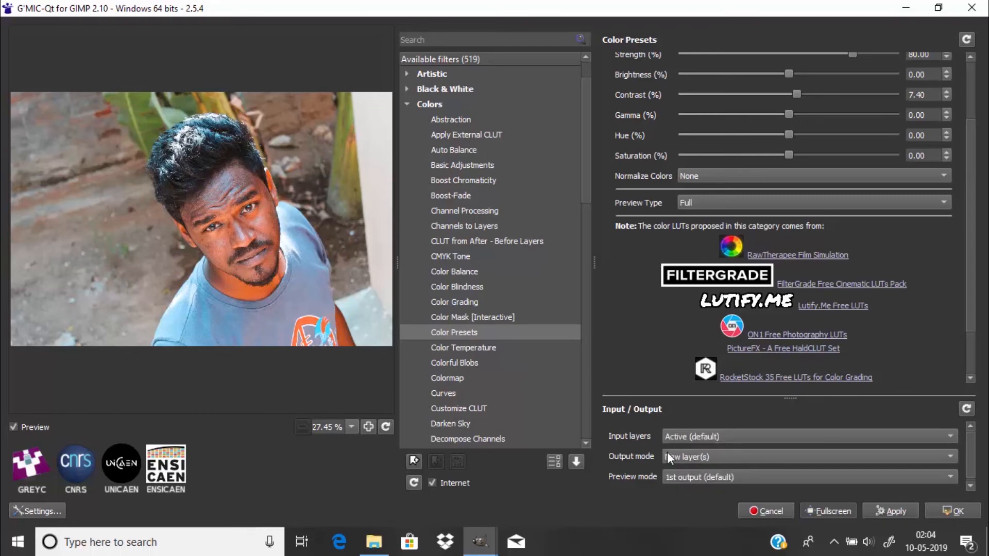
pyautogui.moveTo(687, 456)
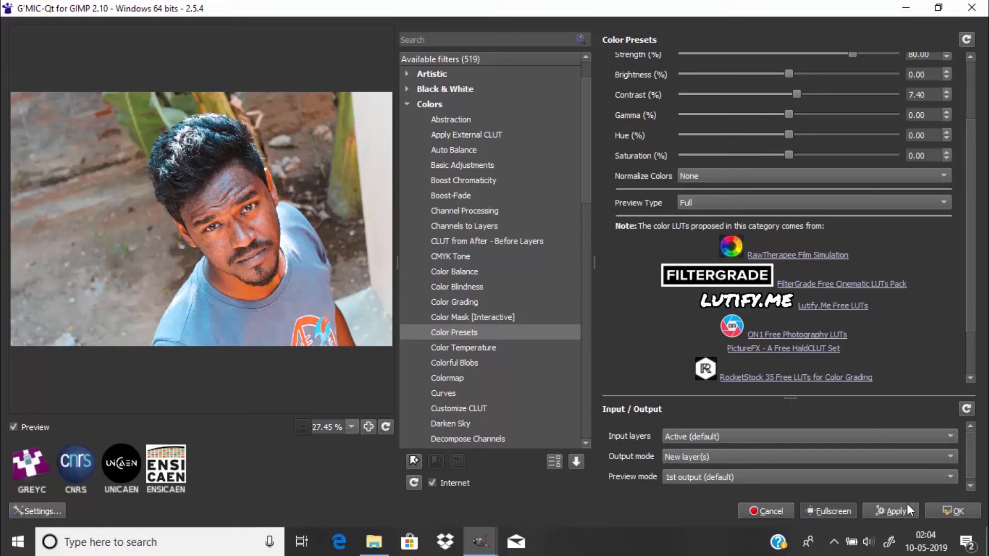
pyautogui.moveTo(889, 518)
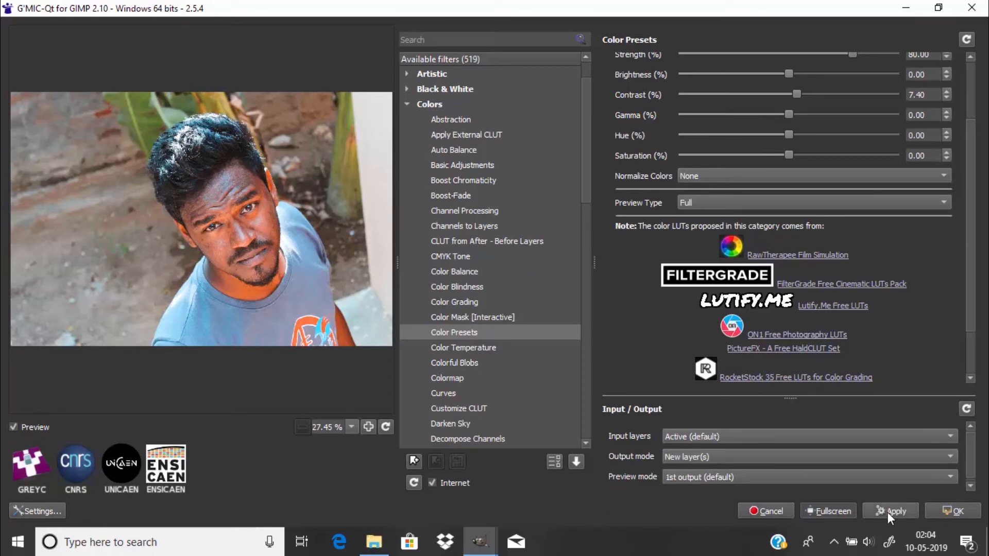
pyautogui.moveTo(882, 477)
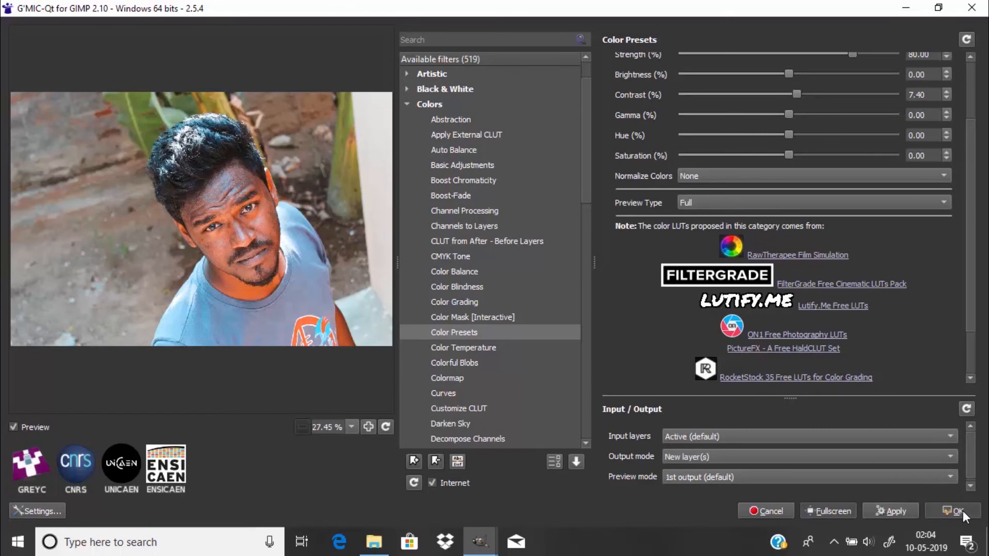
pyautogui.click(953, 511)
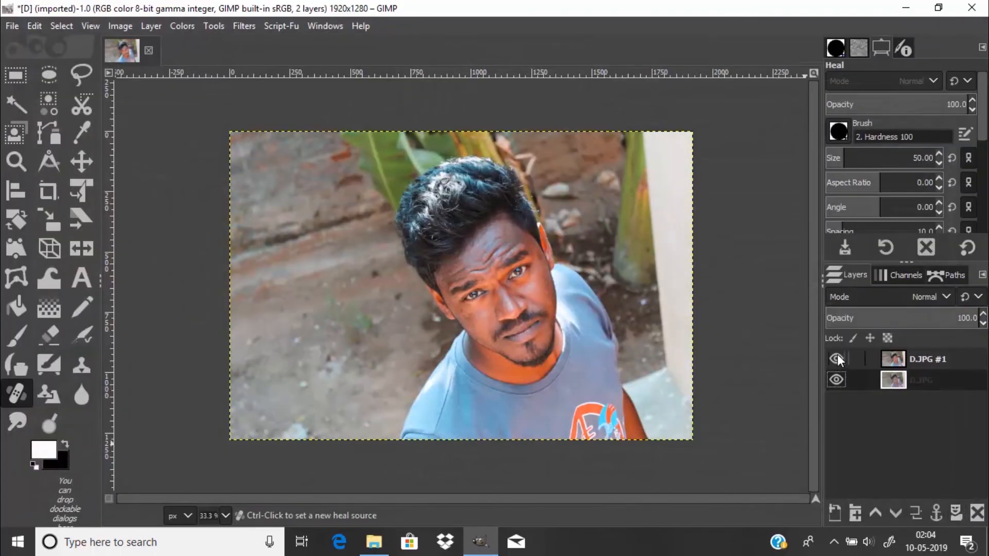
pyautogui.click(836, 358)
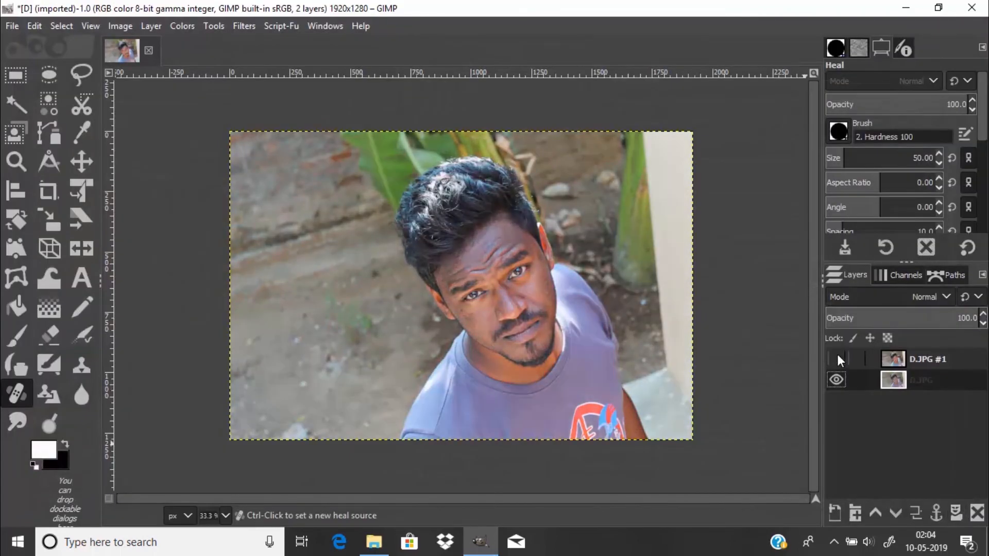
pyautogui.click(836, 358)
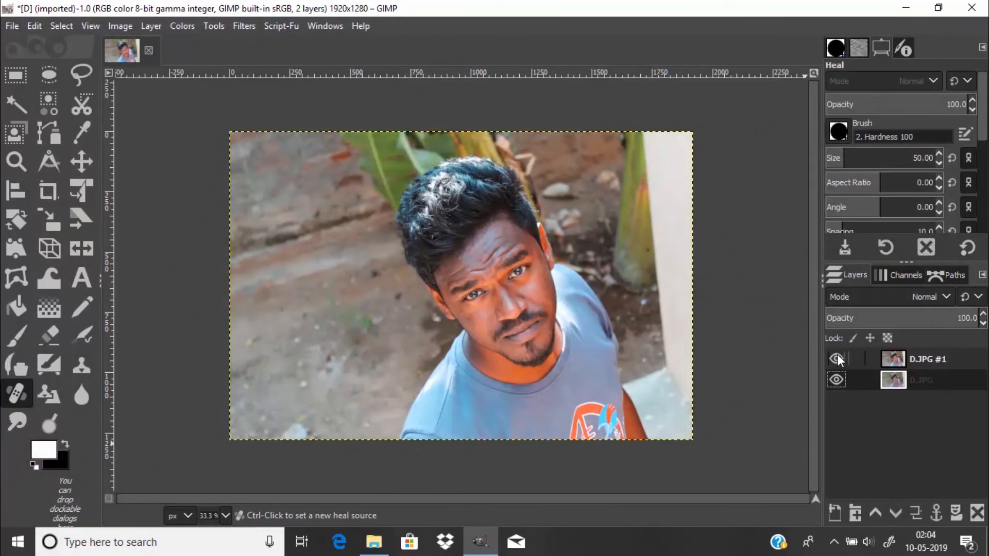